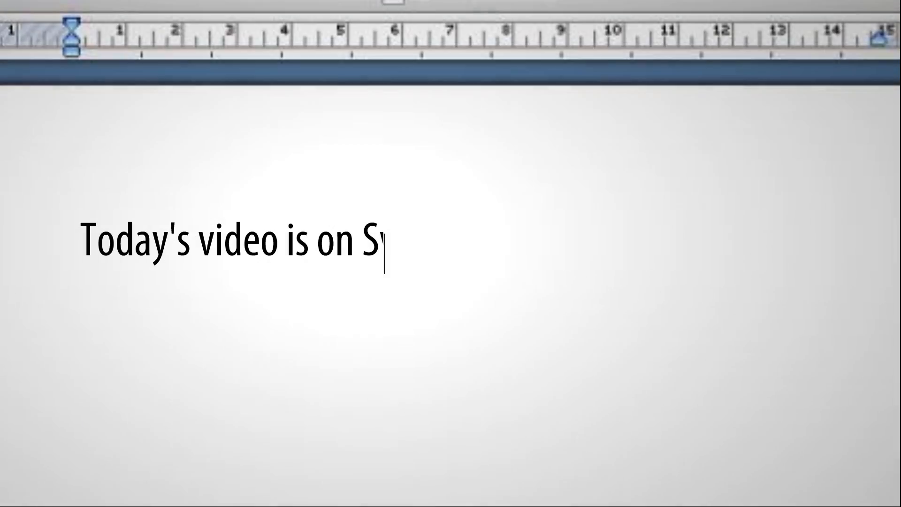
pyautogui.write('wipeSelection 2013!!')
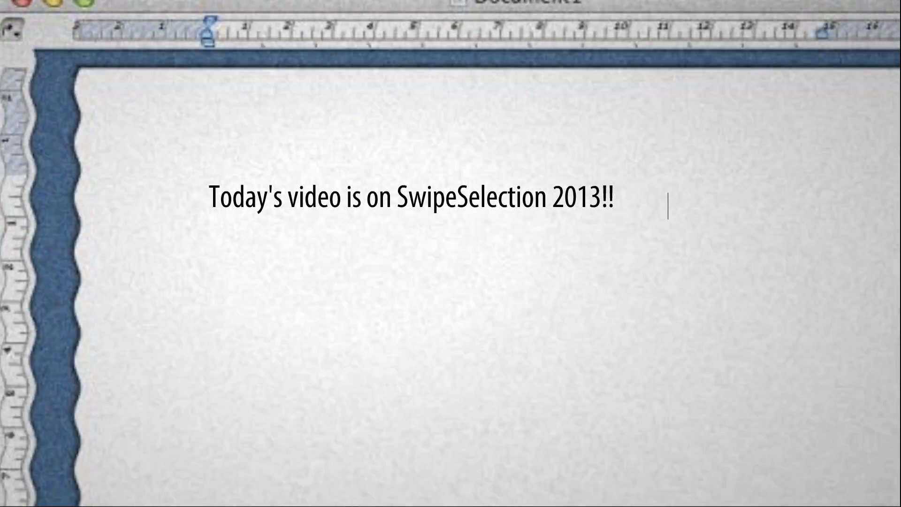